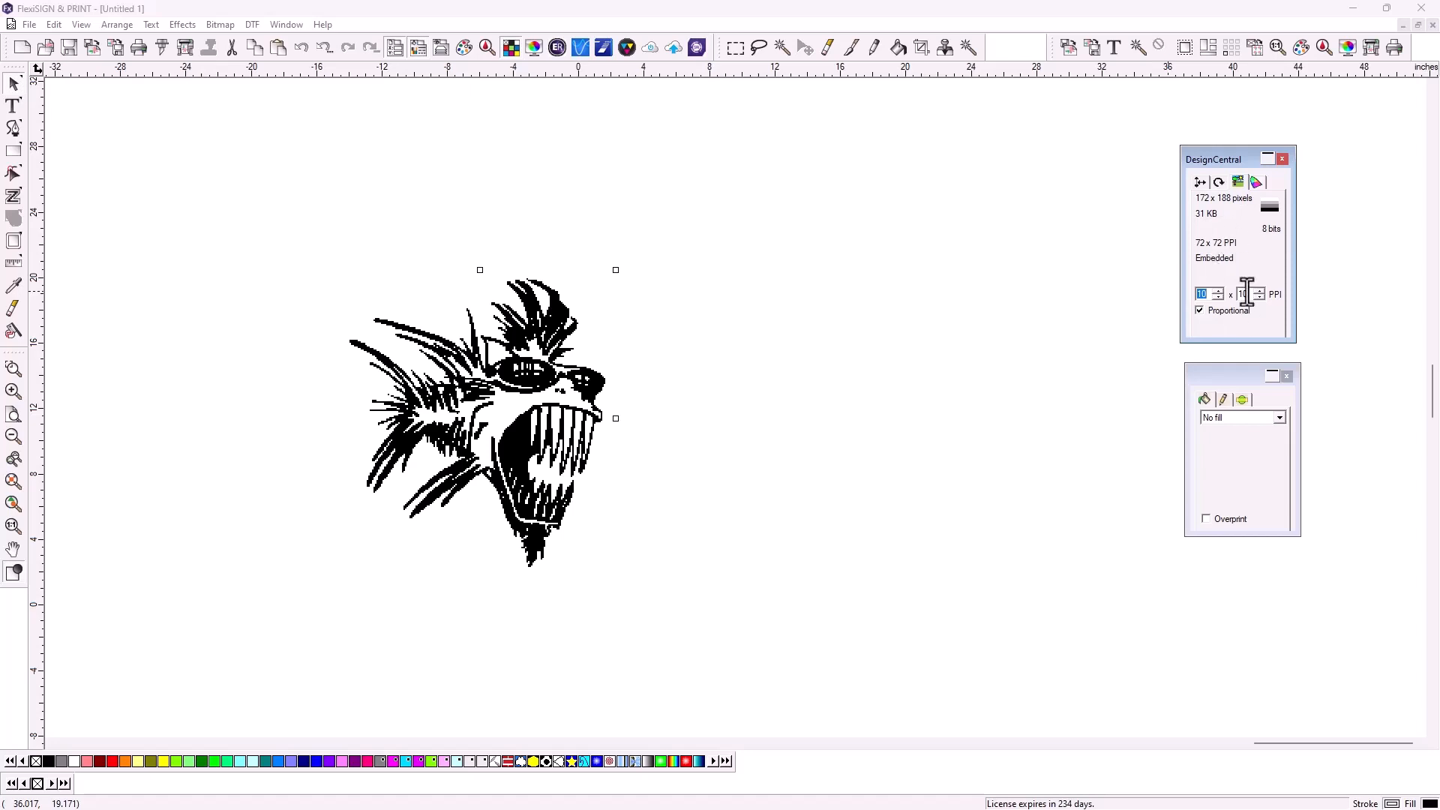
Lower the bitmap resolution to 10 PPI and vectorize it as a Bezier trace.
click(219, 24)
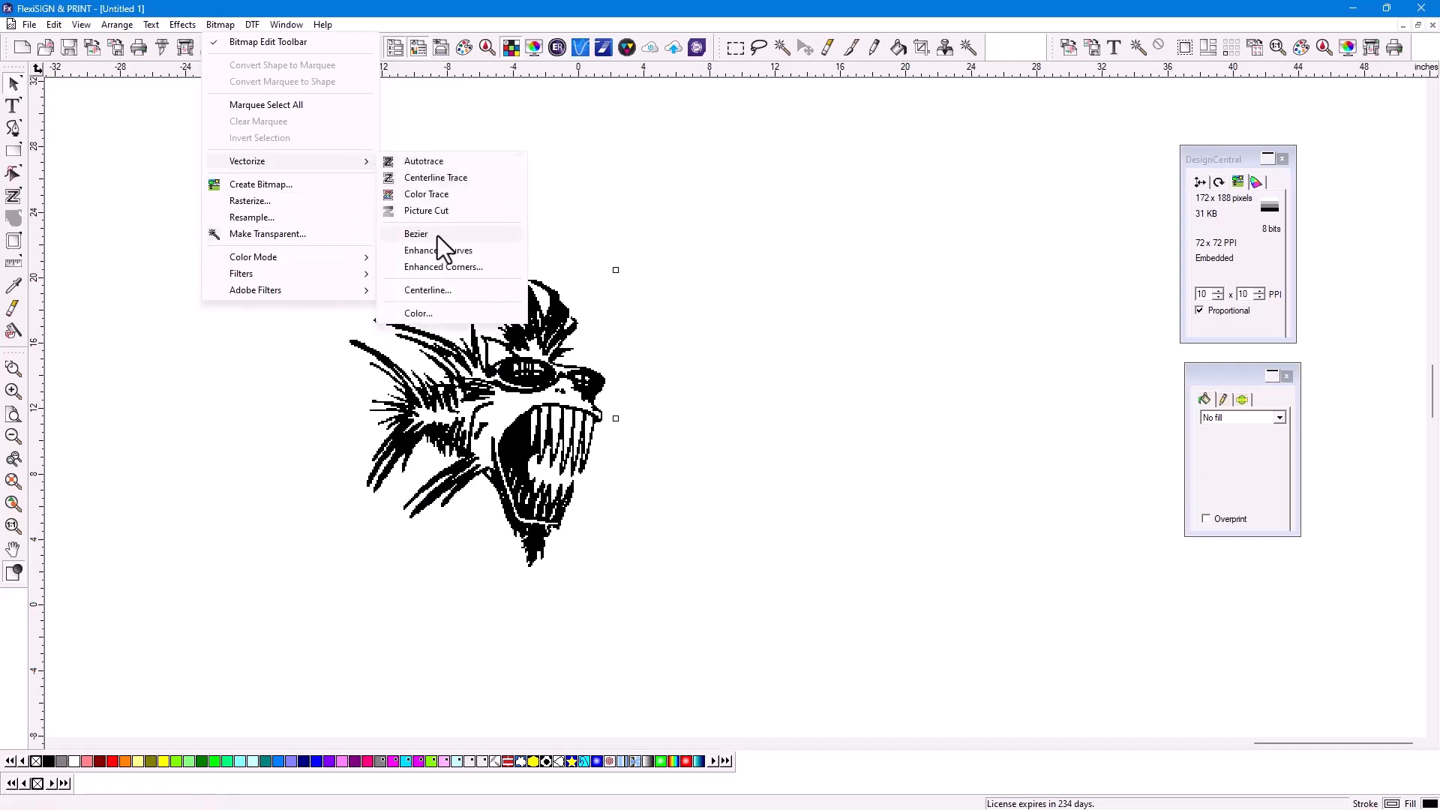
click(416, 234)
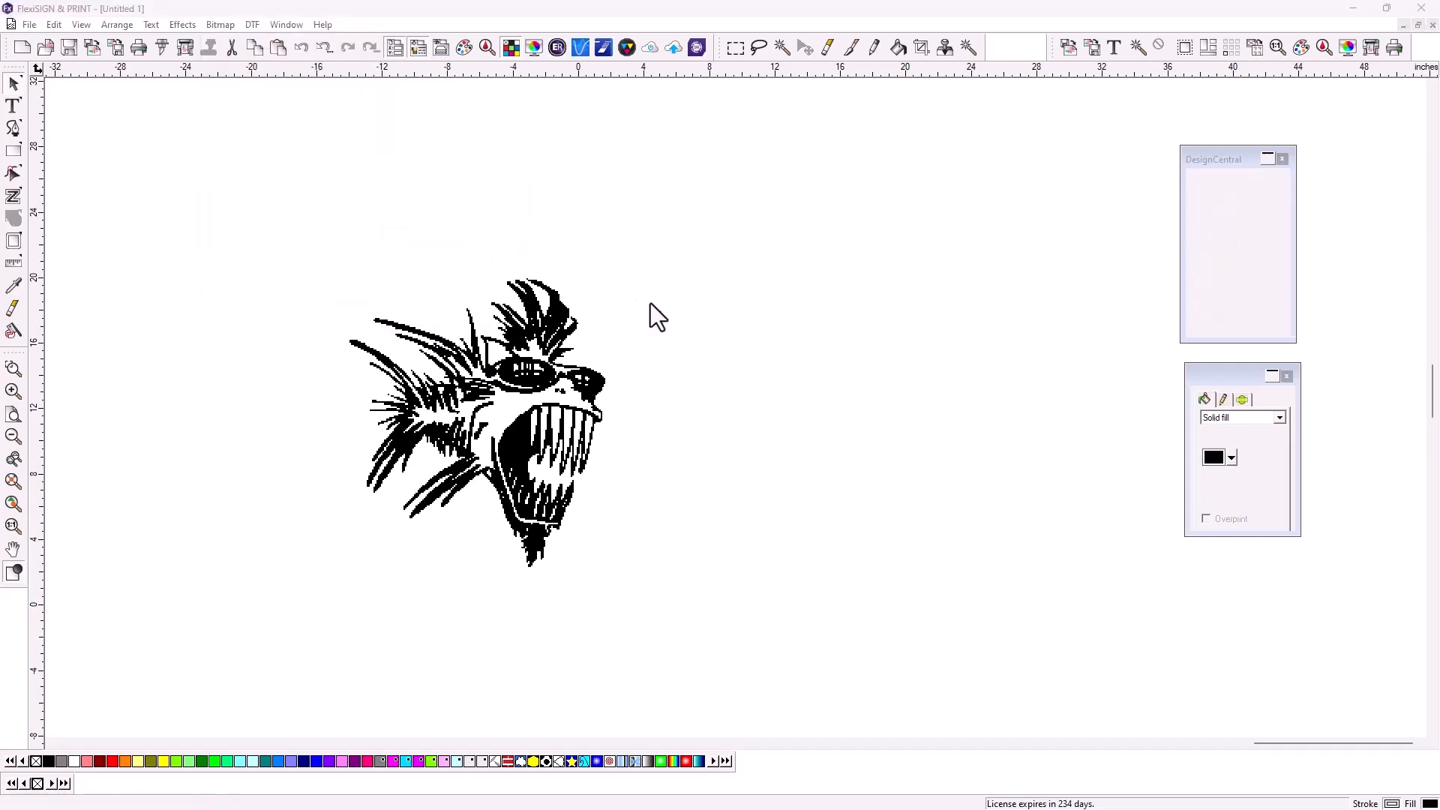
click(497, 414)
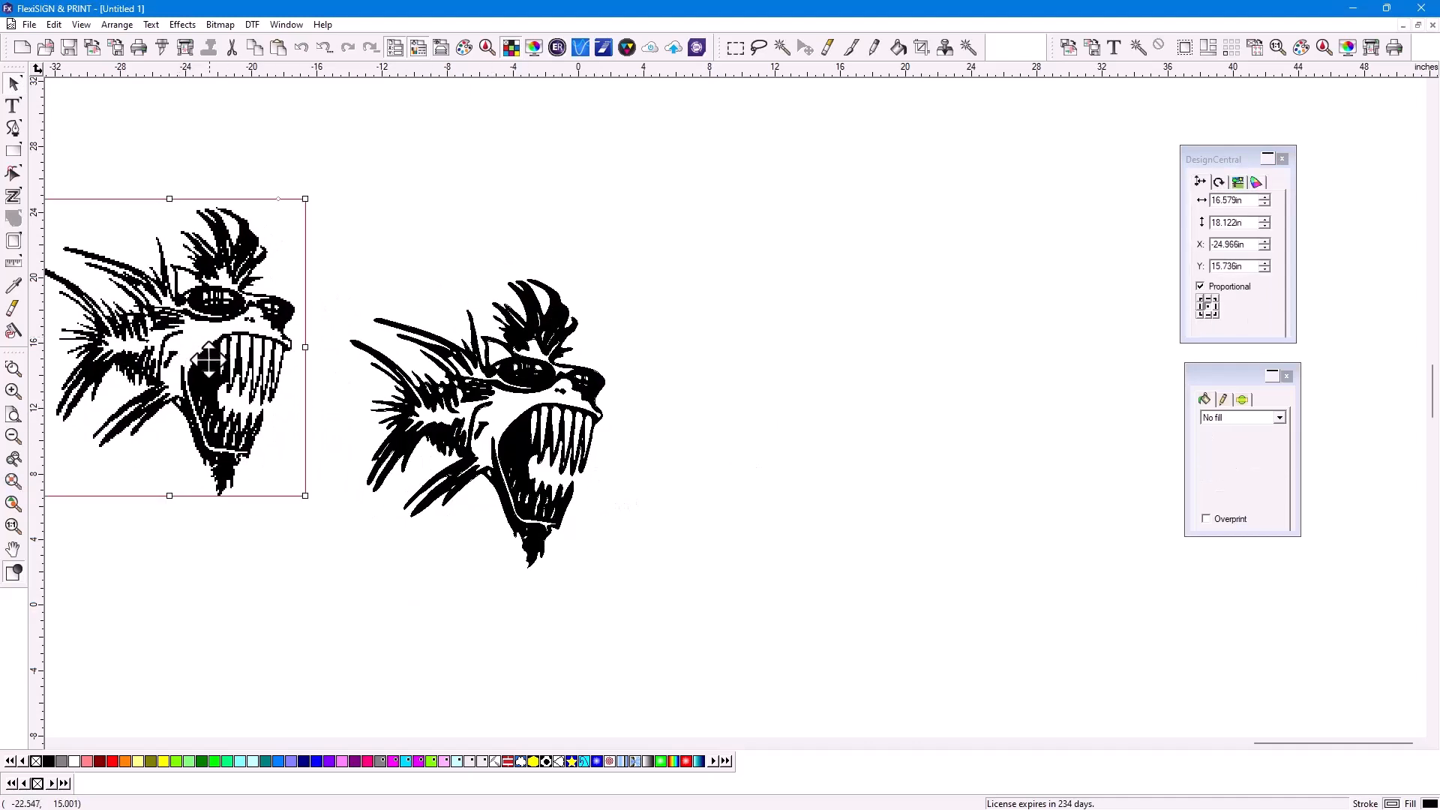
Drag the original bitmap away from the traced creature and remove it.
click(477, 432)
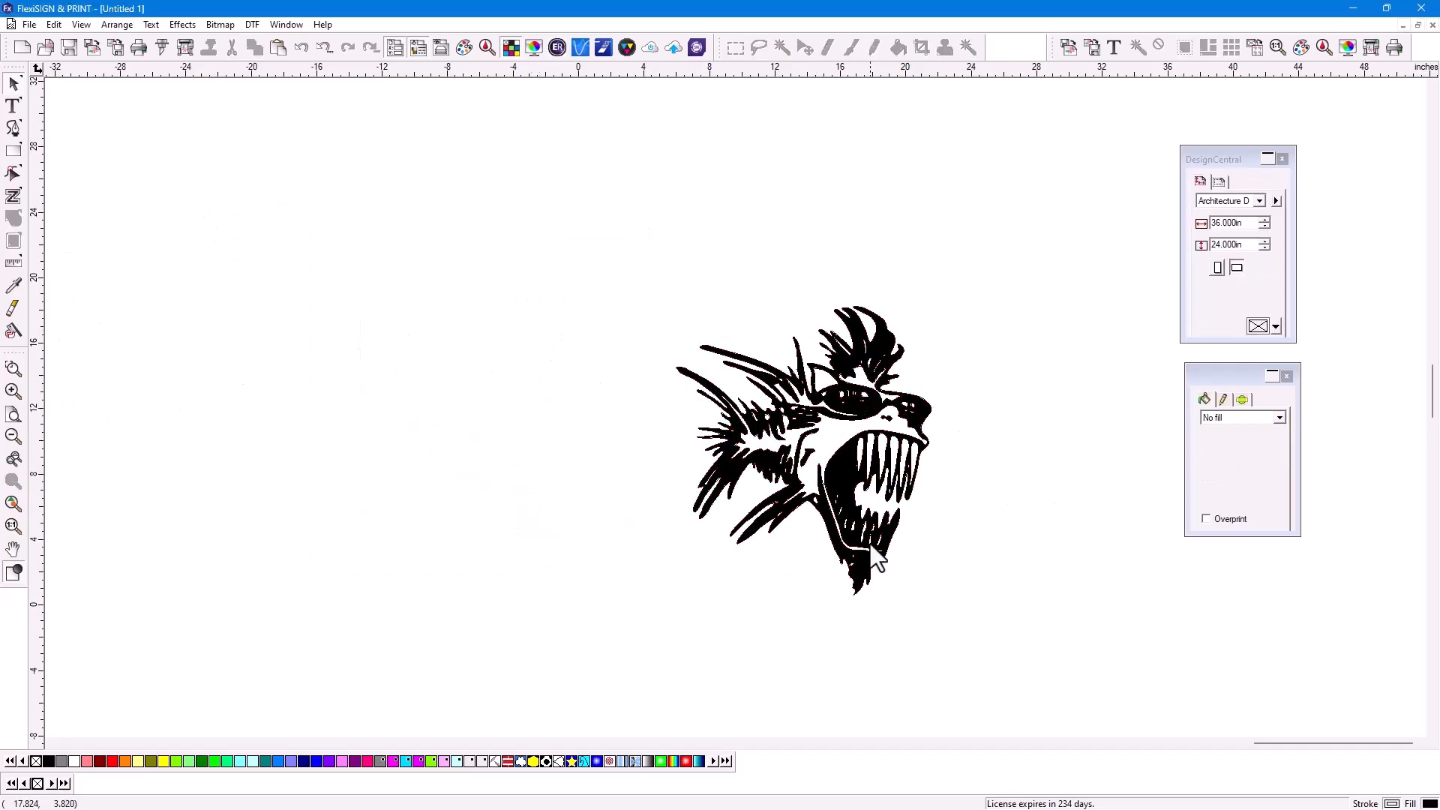
mouse_move(597, 576)
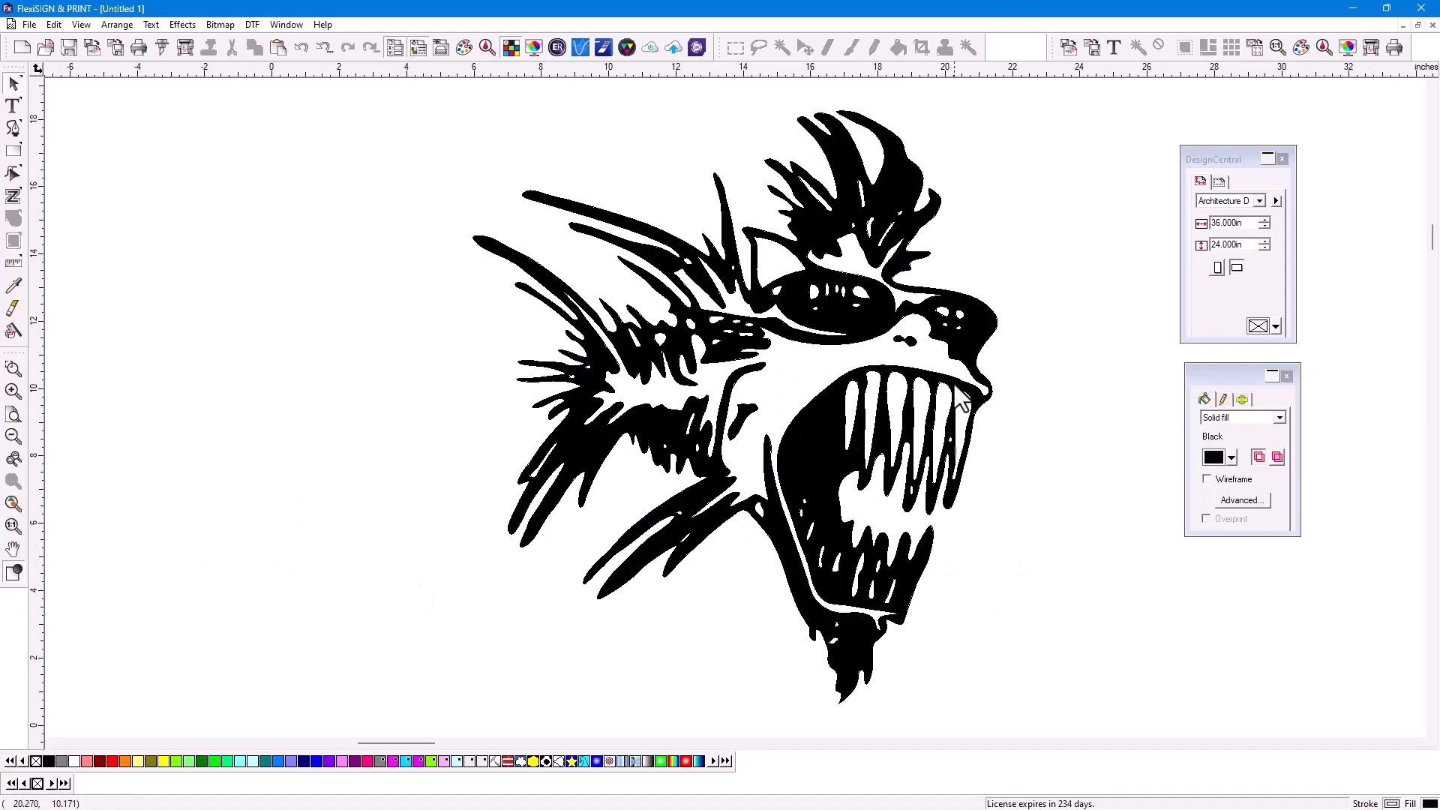
mouse_move(22, 588)
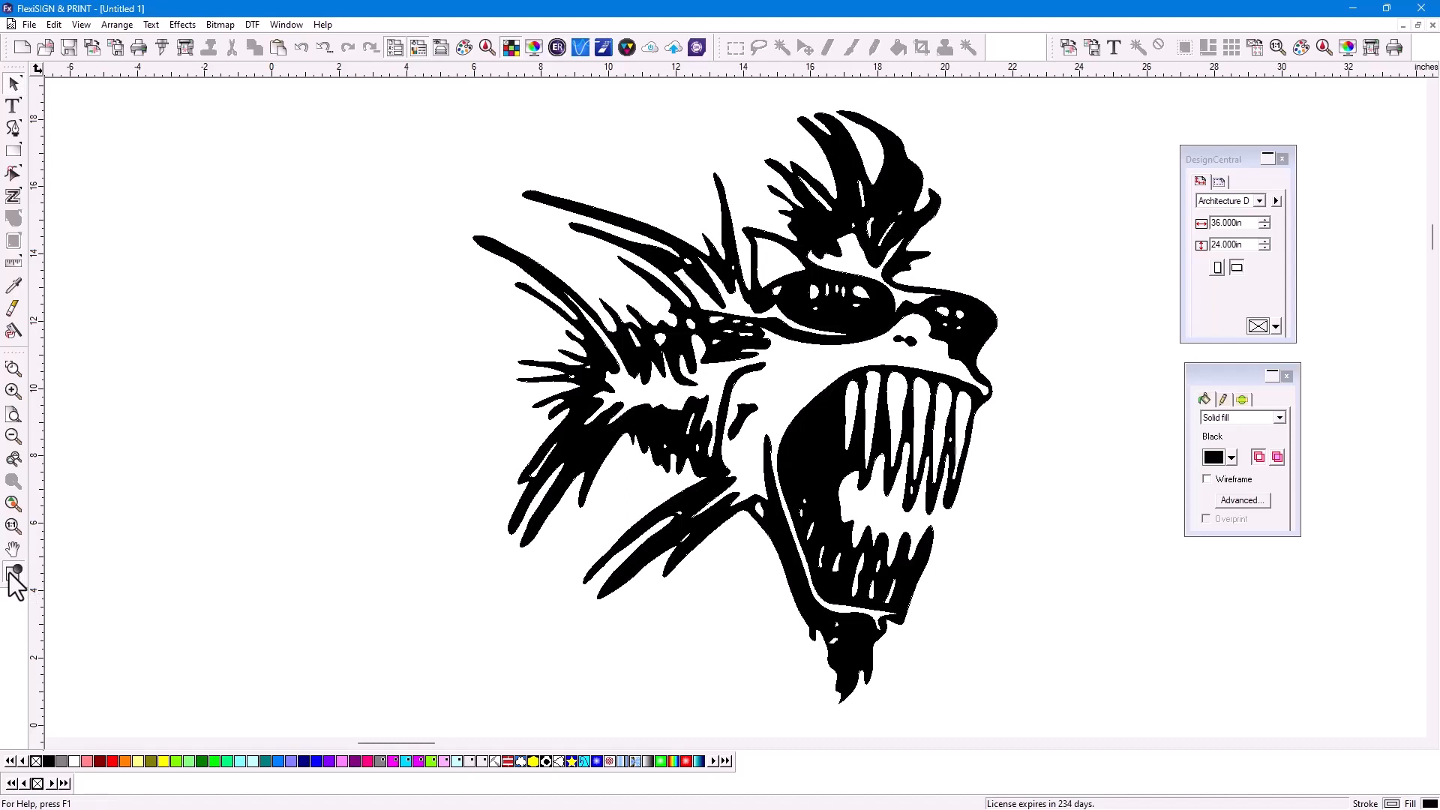
mouse_move(190, 154)
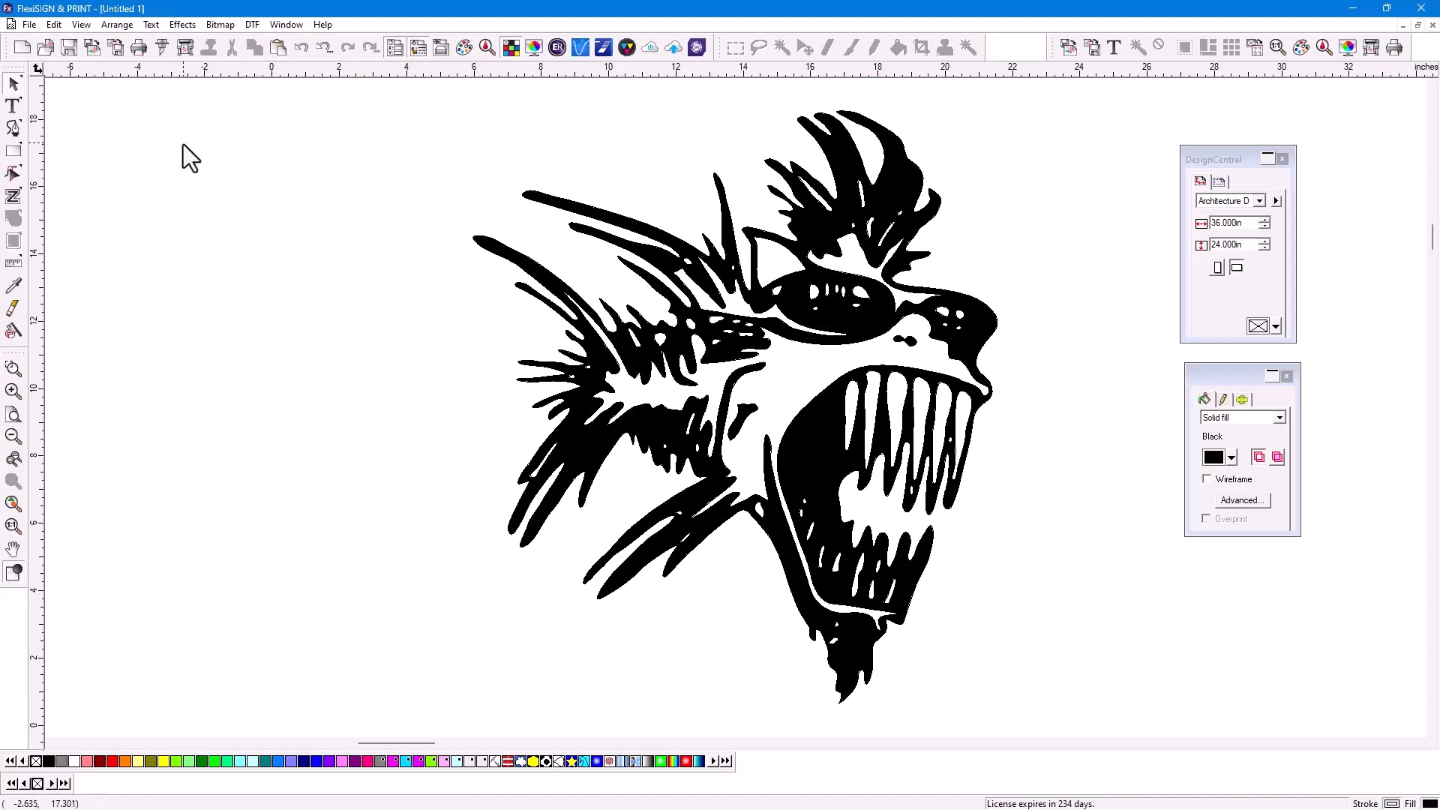
mouse_move(134, 42)
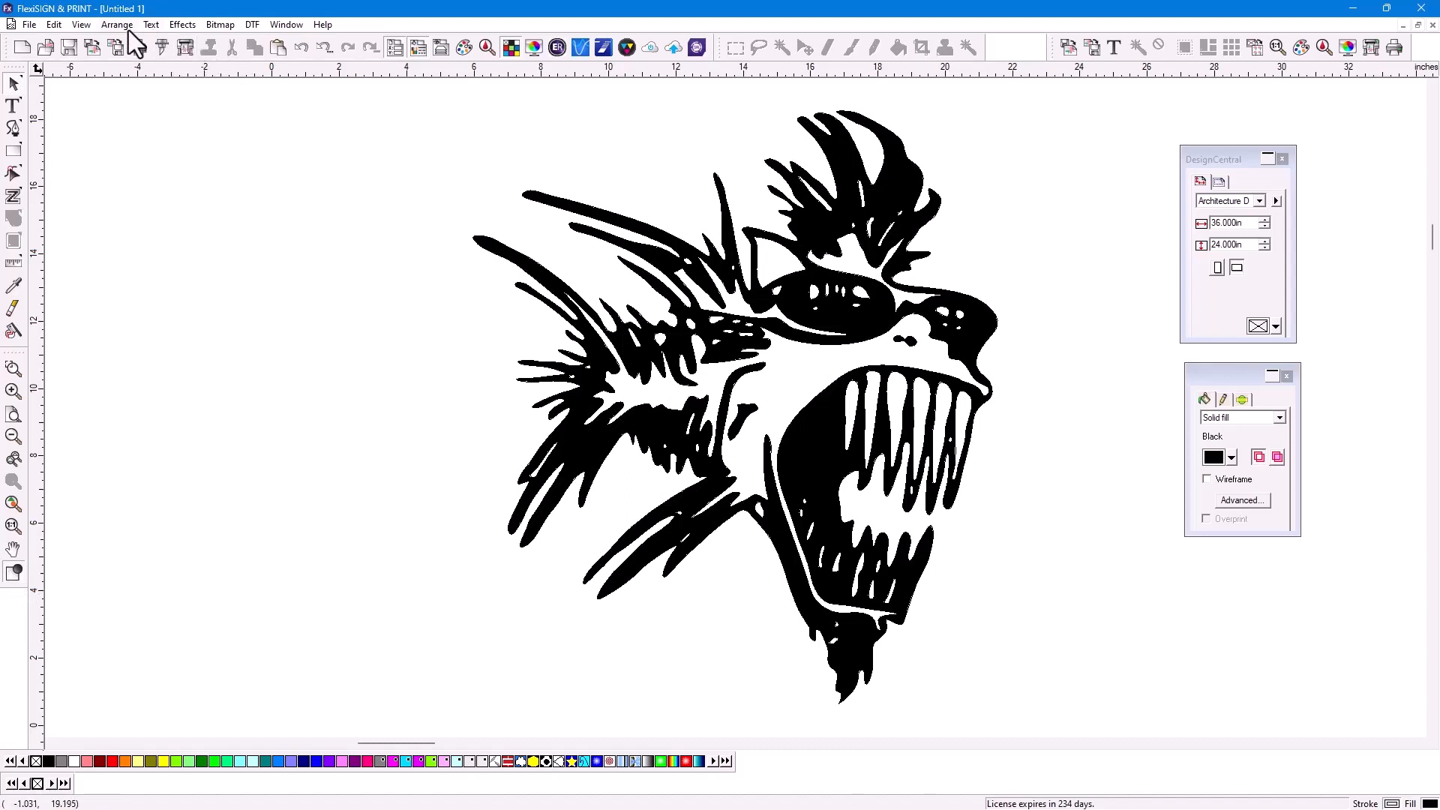
mouse_move(173, 48)
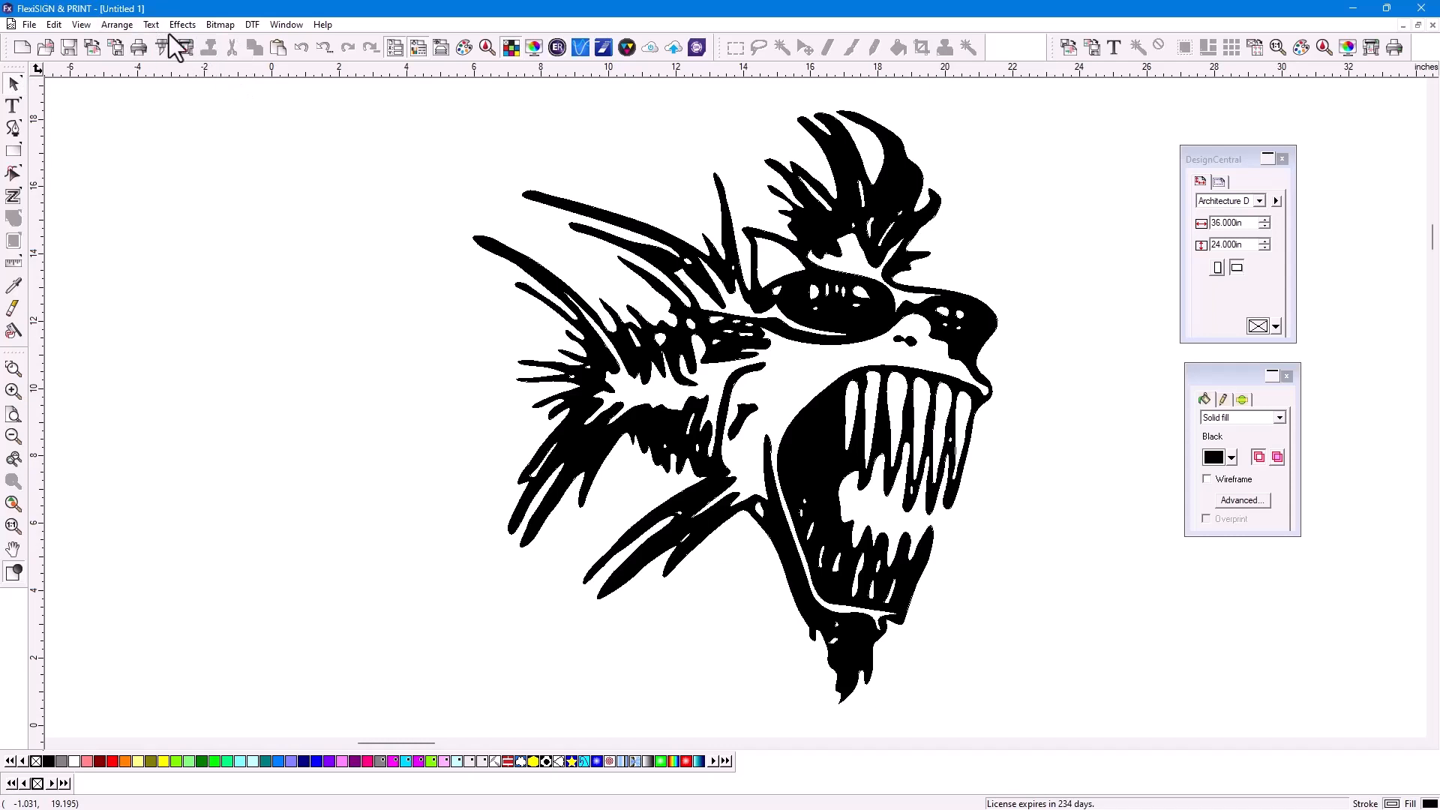
Show the Navigator View window with a thumbnail of the whole creature.
click(81, 24)
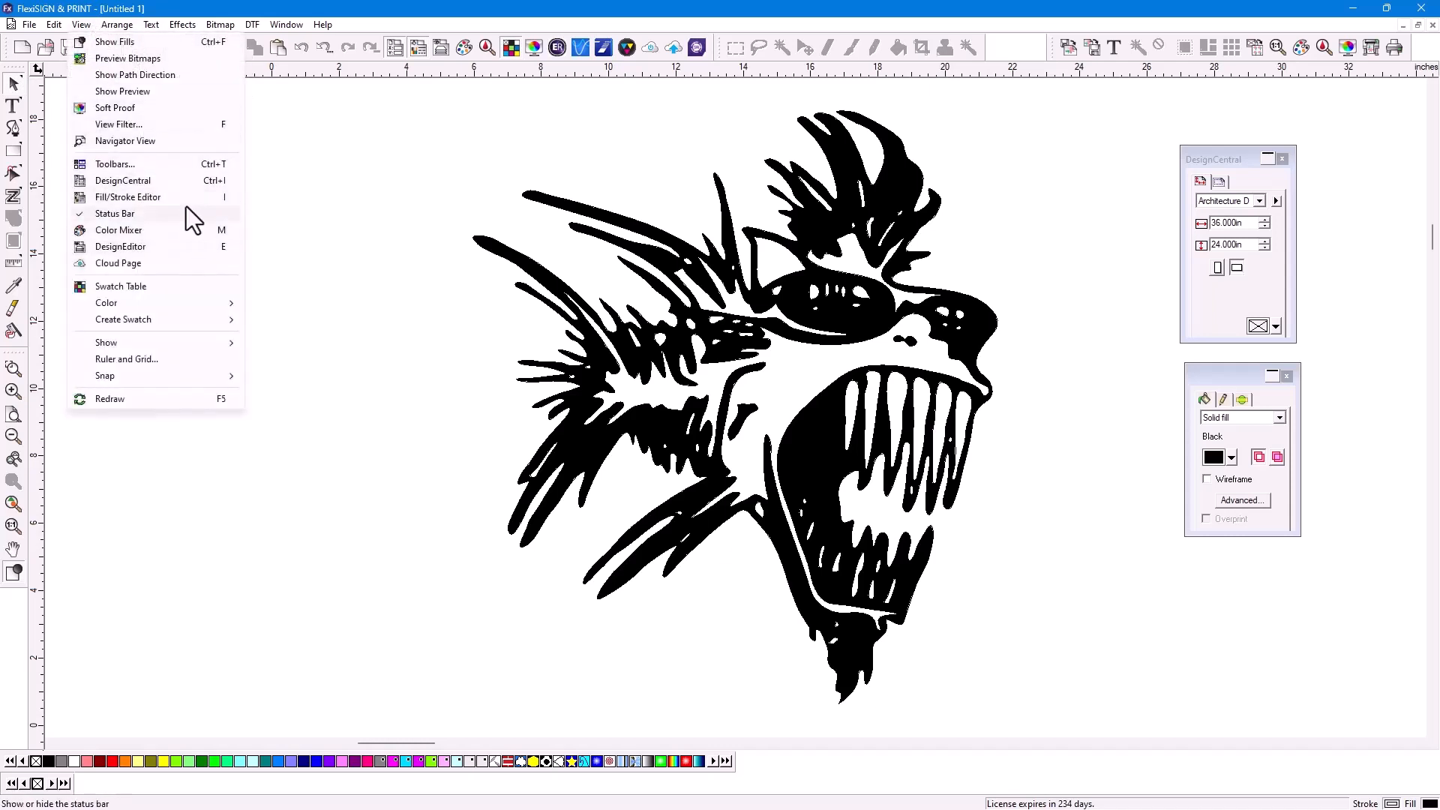
click(124, 141)
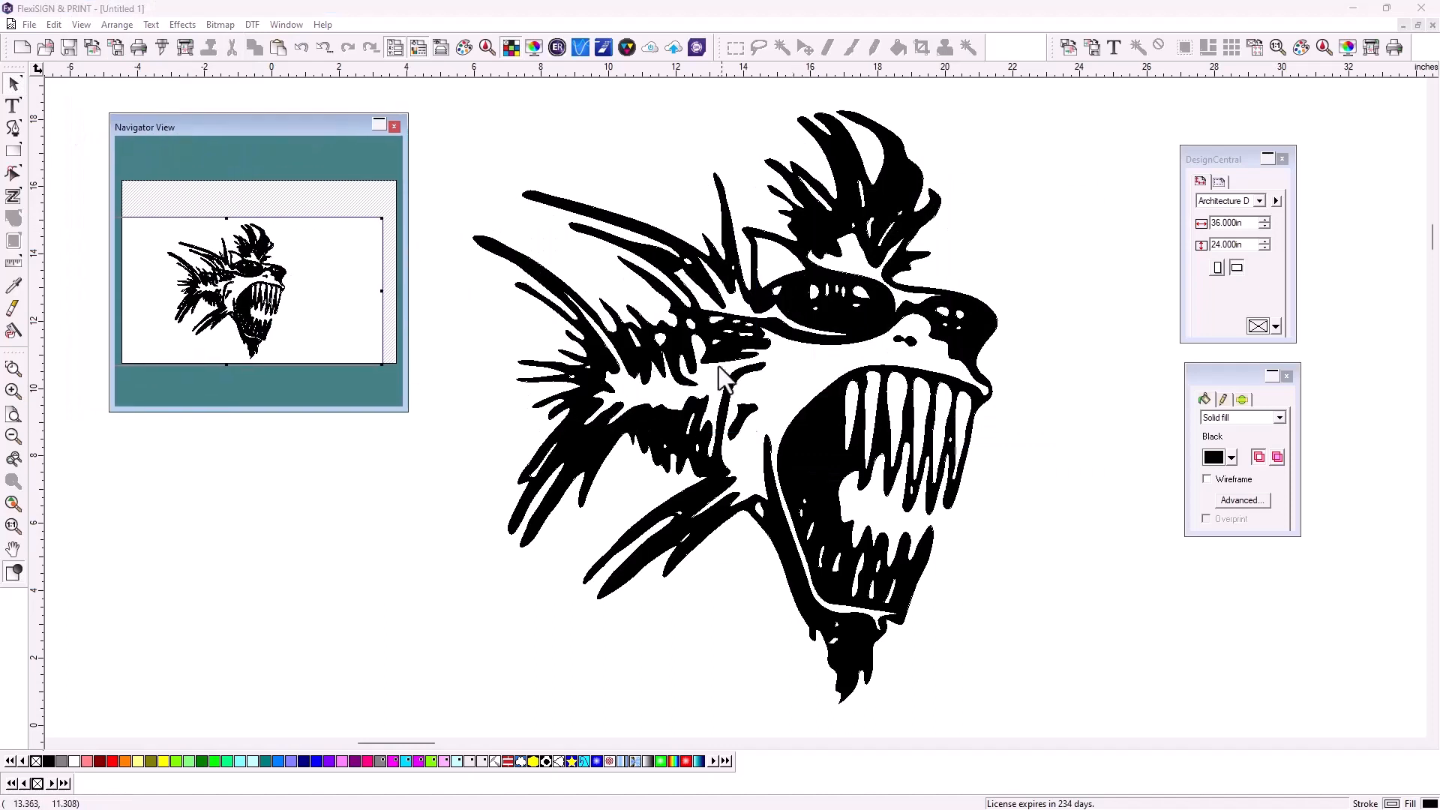
mouse_move(333, 276)
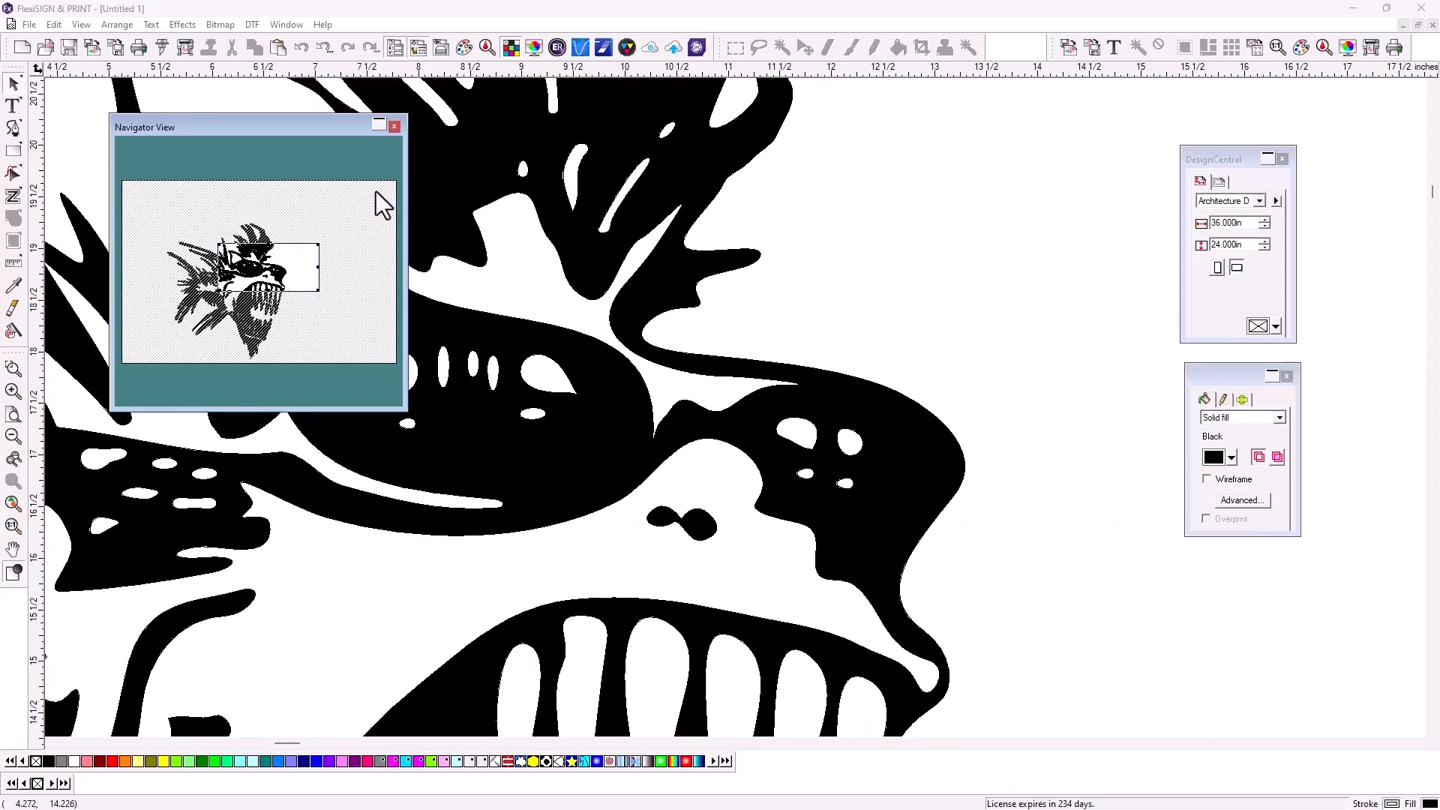
mouse_move(905, 411)
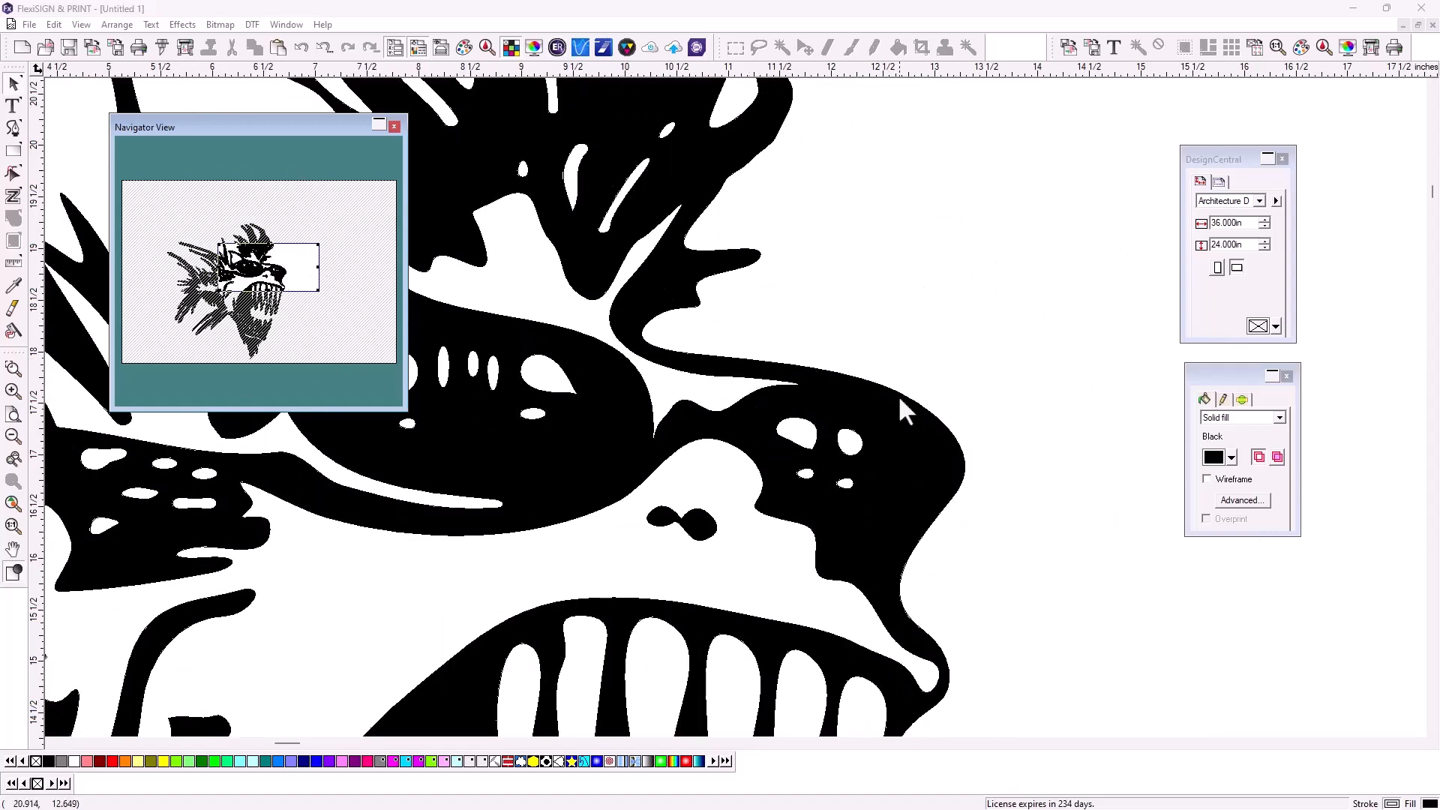
mouse_move(877, 372)
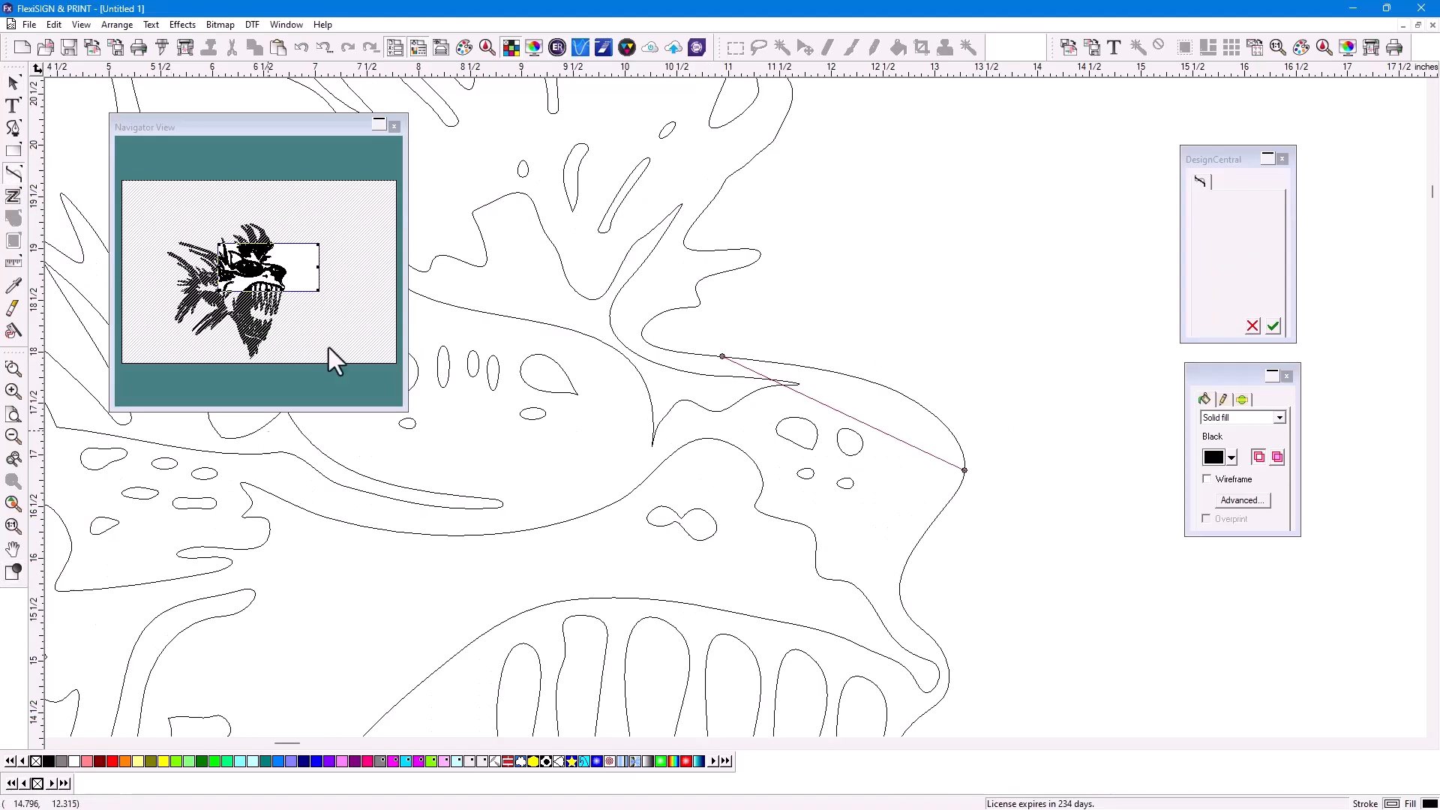
mouse_move(780, 359)
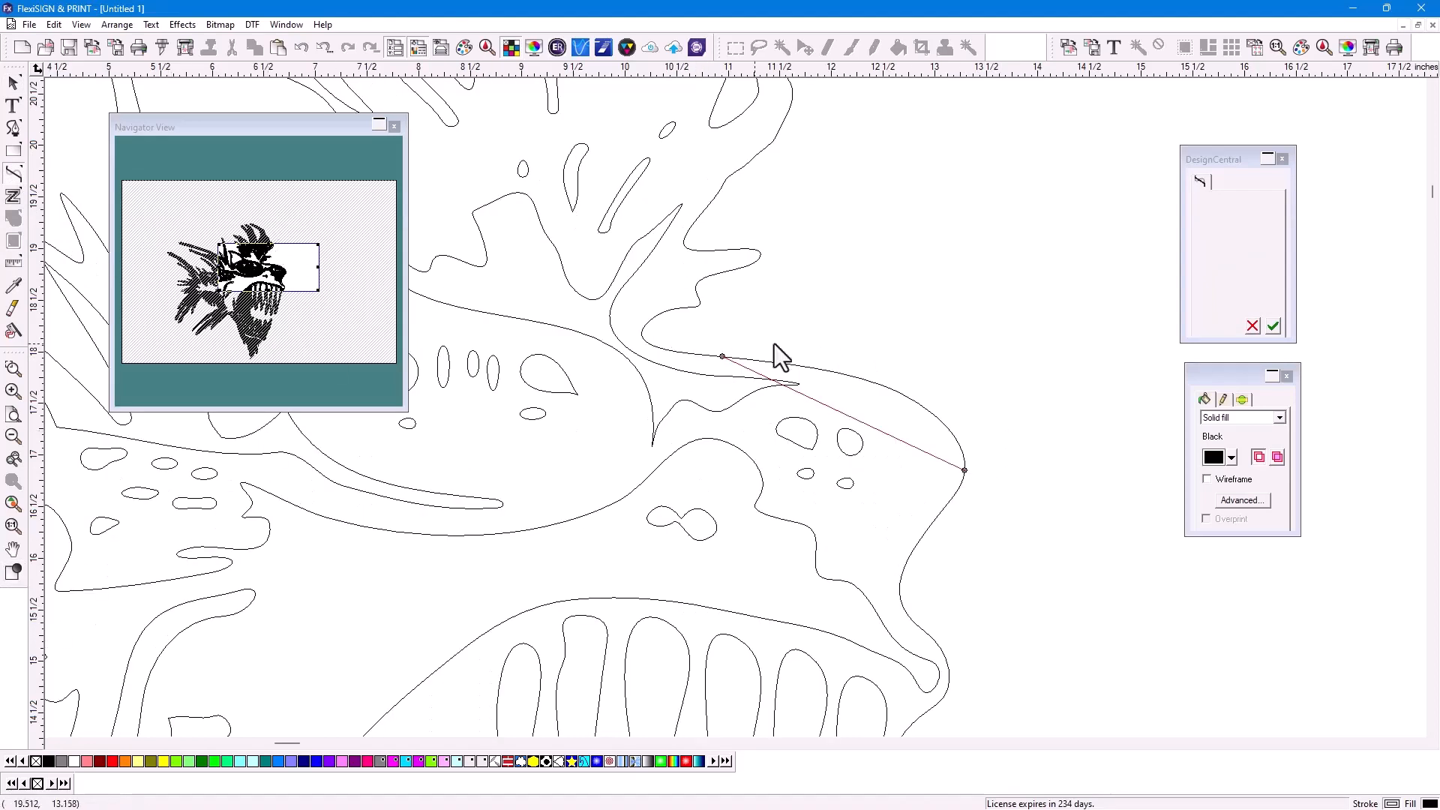
mouse_move(982, 296)
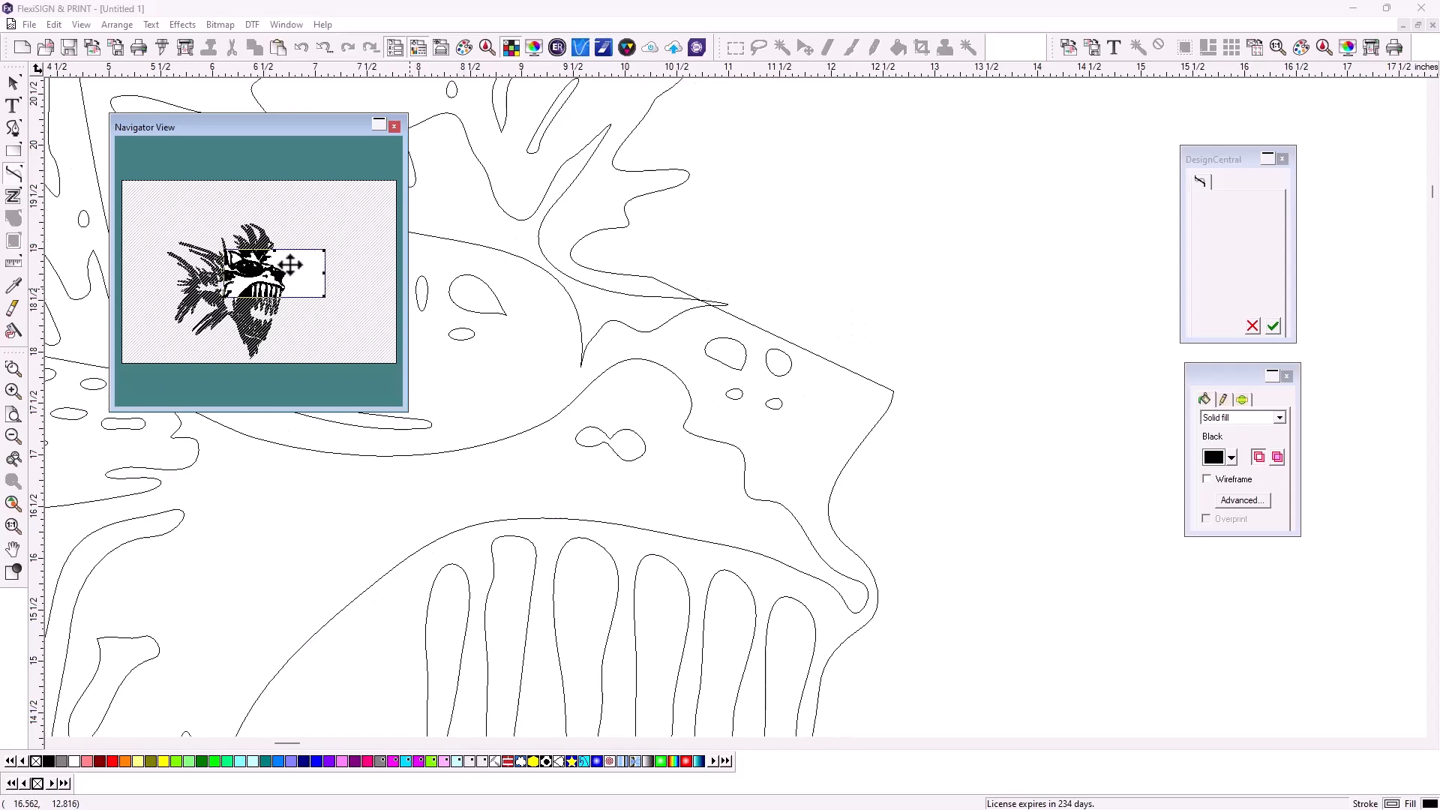
mouse_move(237, 99)
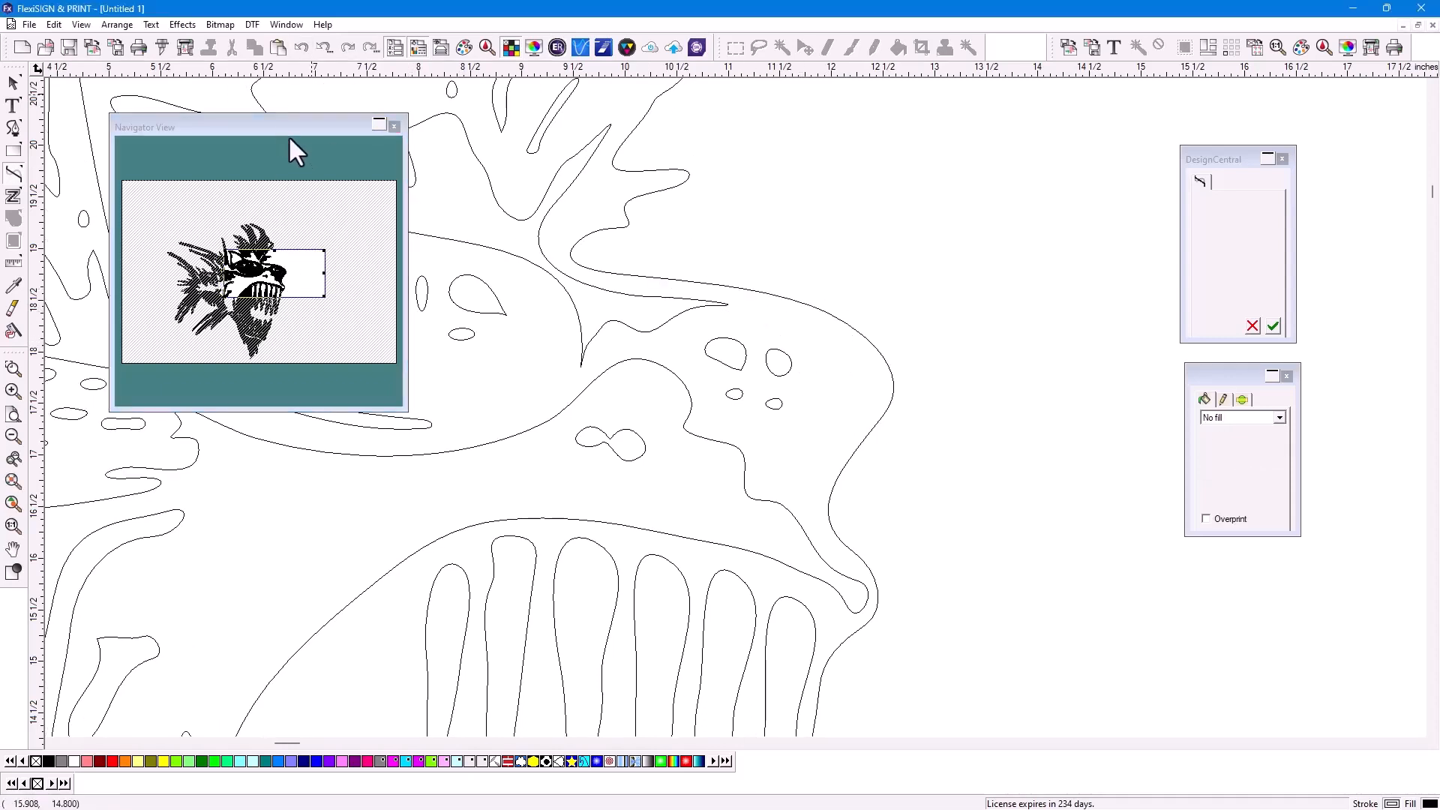
Reopen the View menu to reach the Navigator View option.
click(81, 24)
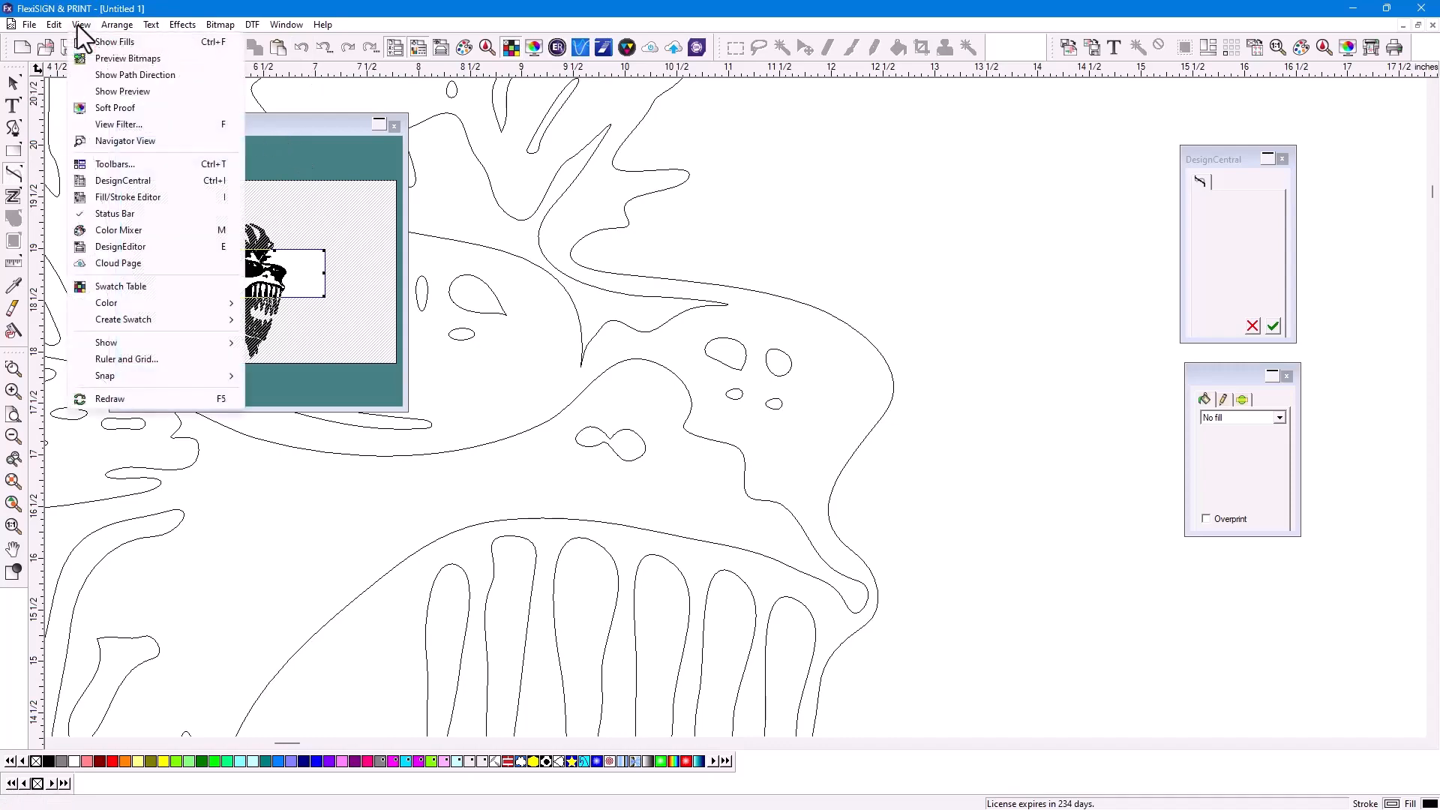
mouse_move(125, 141)
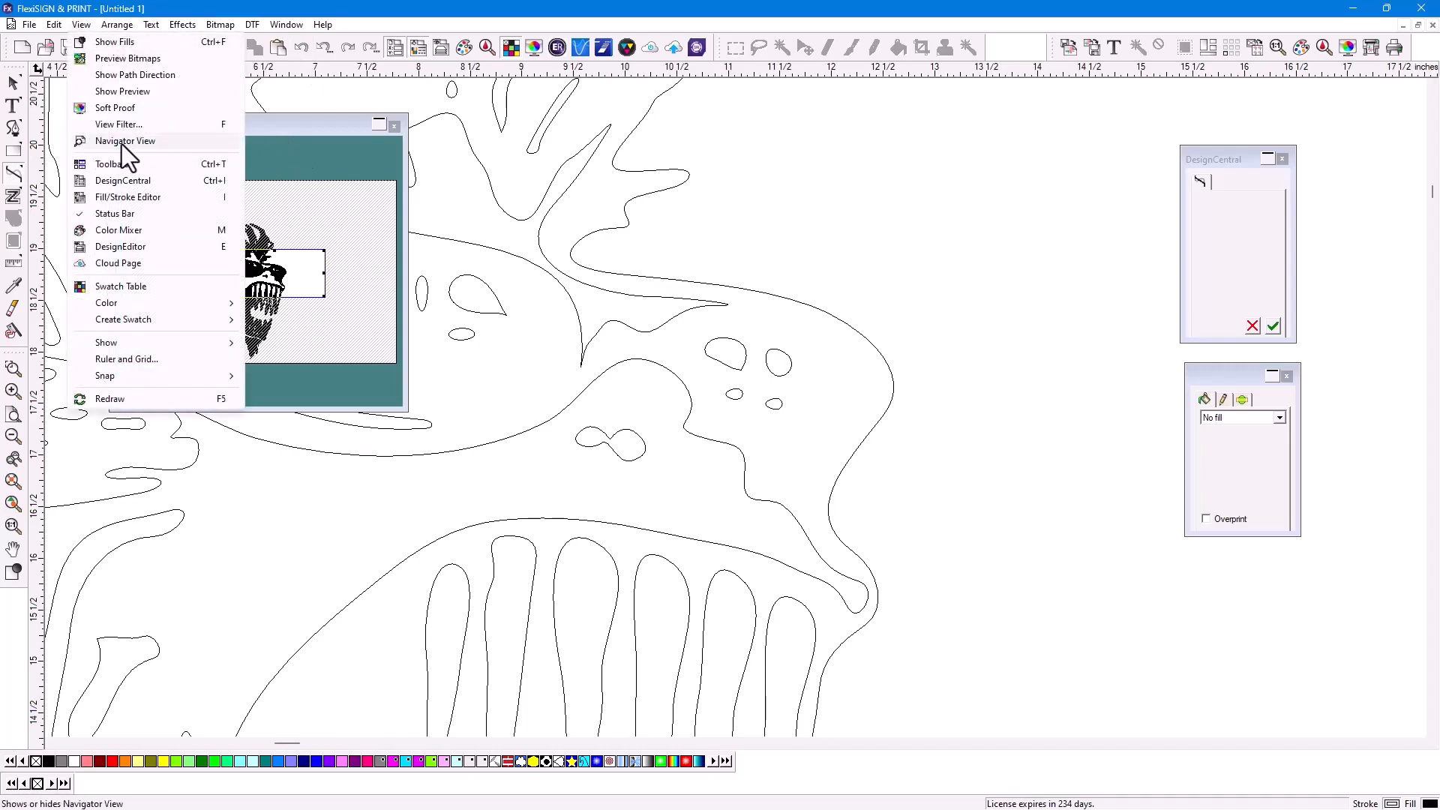